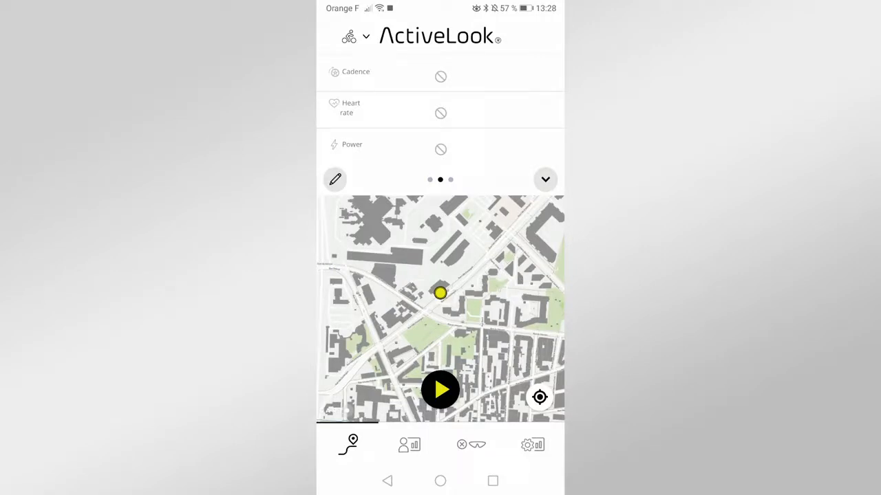
Step: Show the ActiveLook settings page with user name, sensors and performance values
click(532, 445)
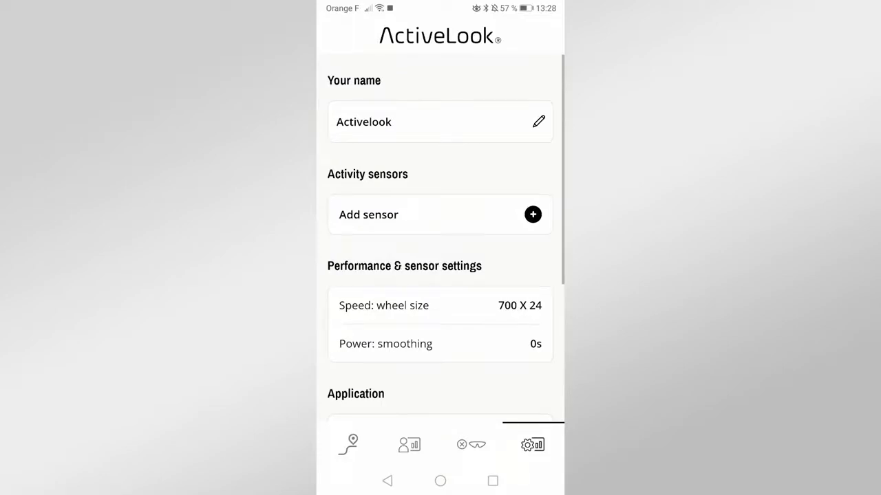
Step: Connect the Stages 39817 power sensor and return to the available sensors list
click(533, 214)
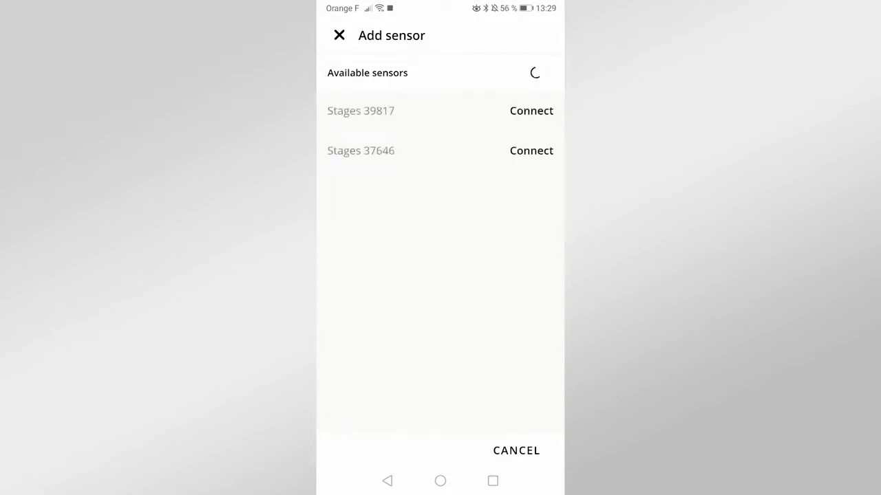
click(531, 110)
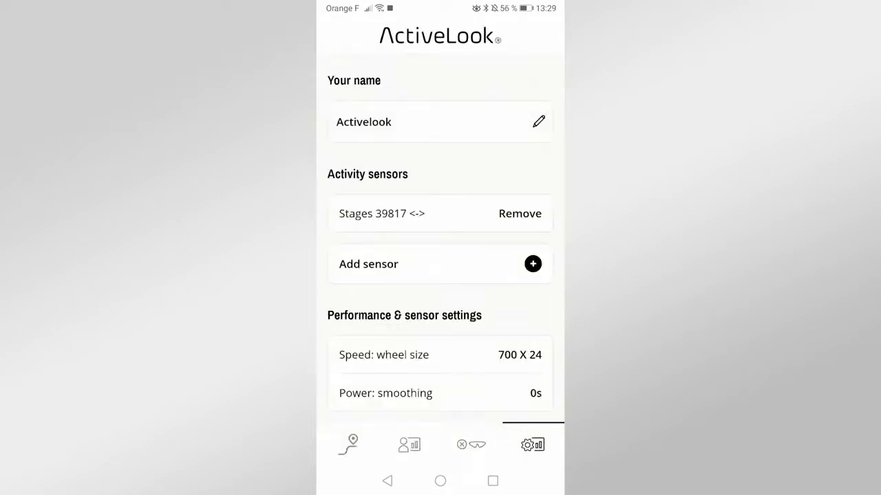
click(532, 265)
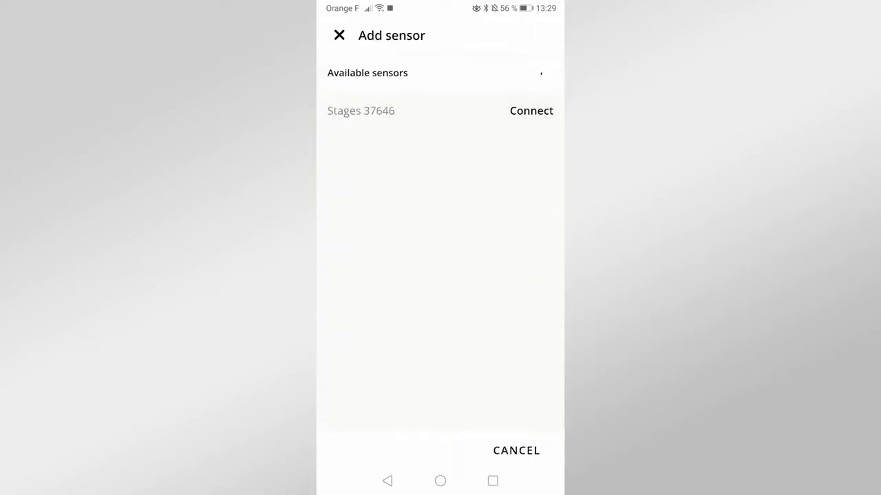
Step: Leave the sensor list unpaired and begin a cycling session from the map screen
click(531, 110)
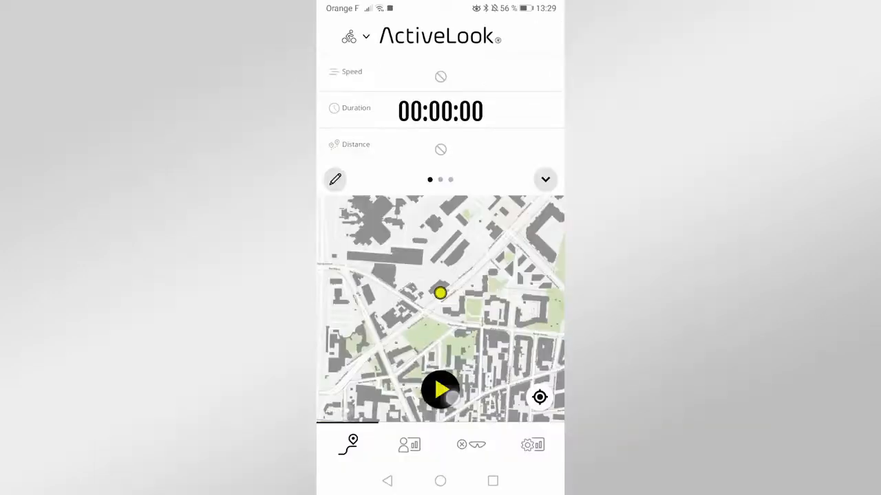
click(440, 390)
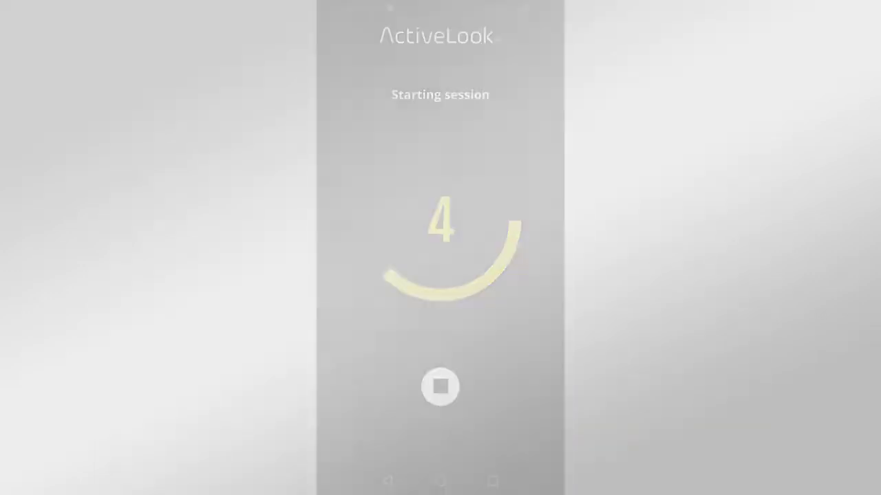